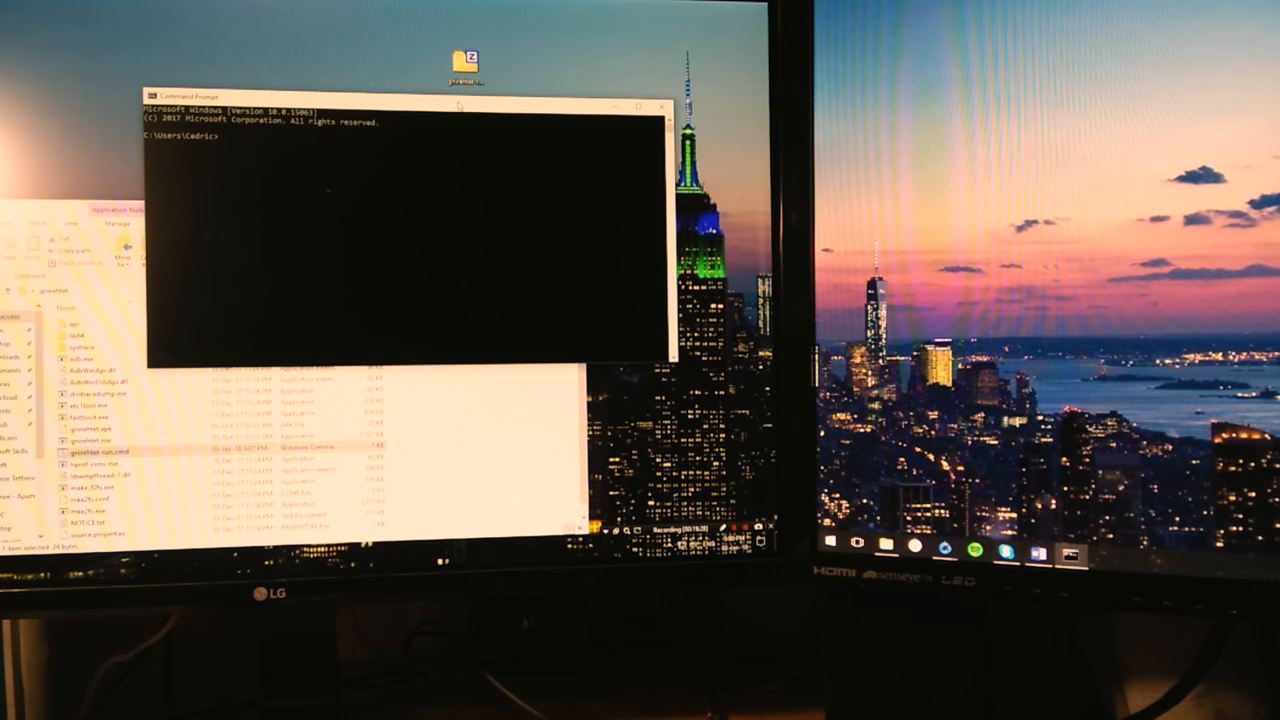
type("cd Desktop/gnirehtet")
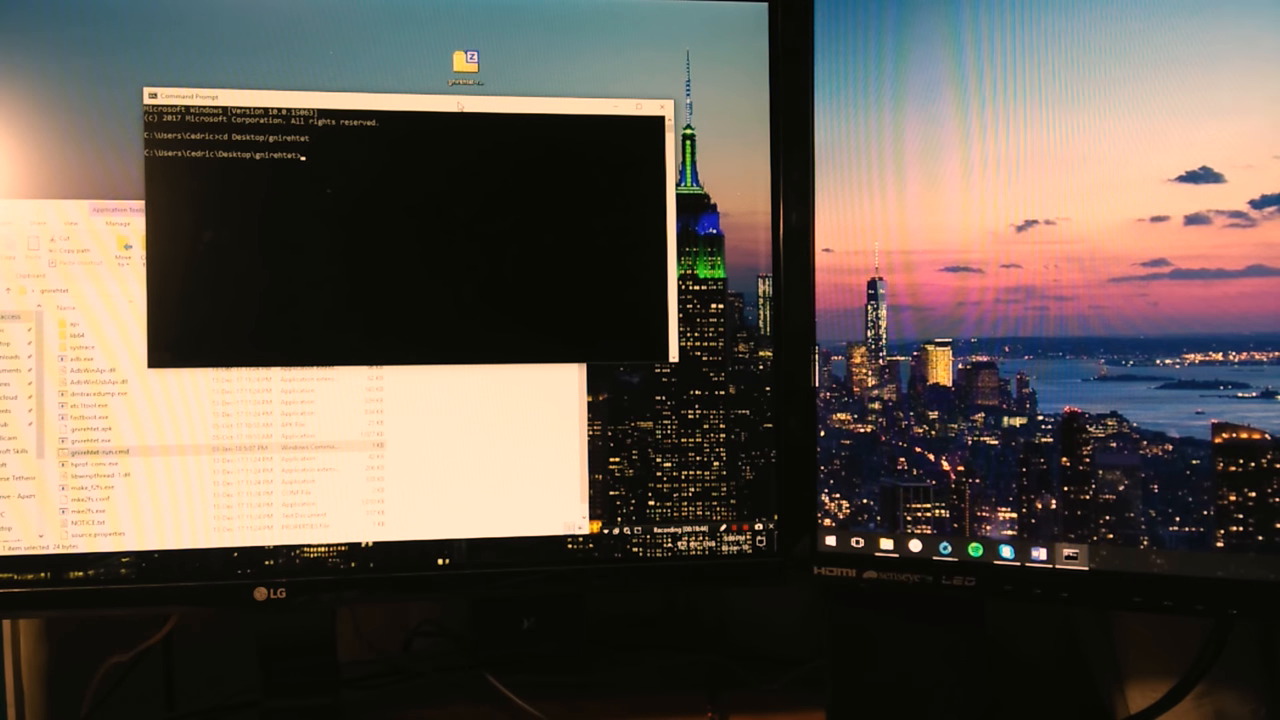
type("gni")
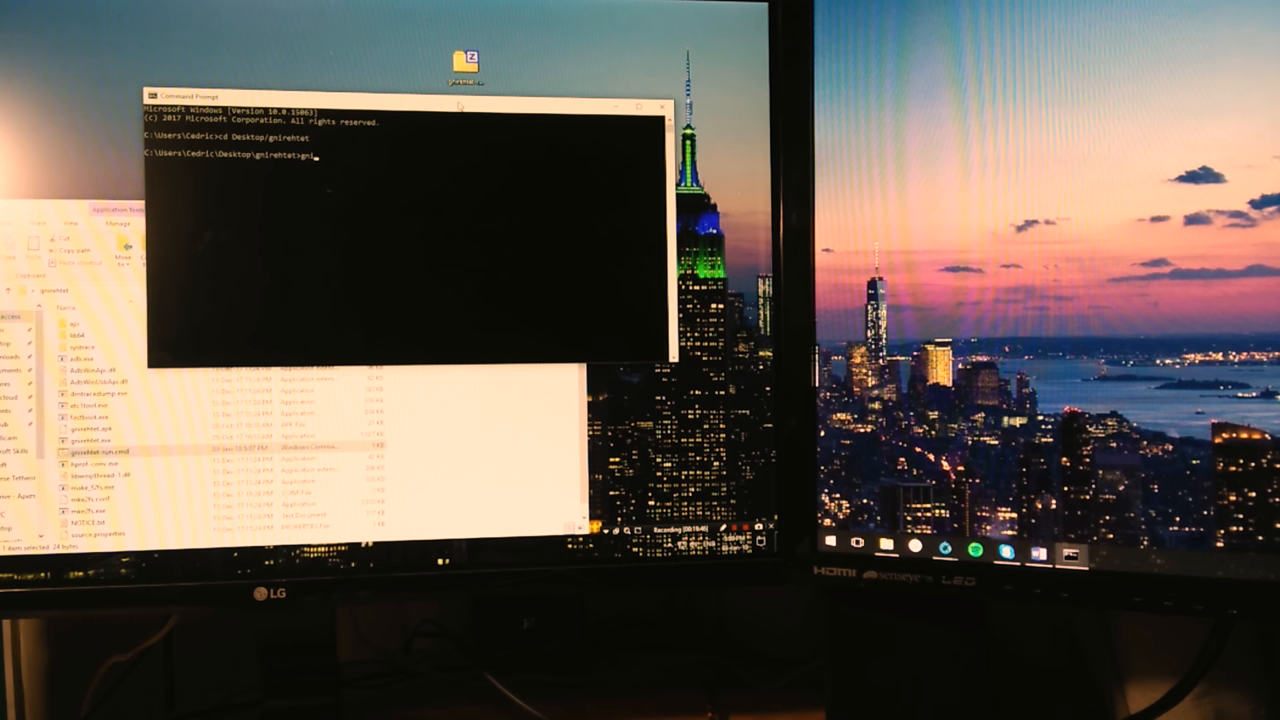